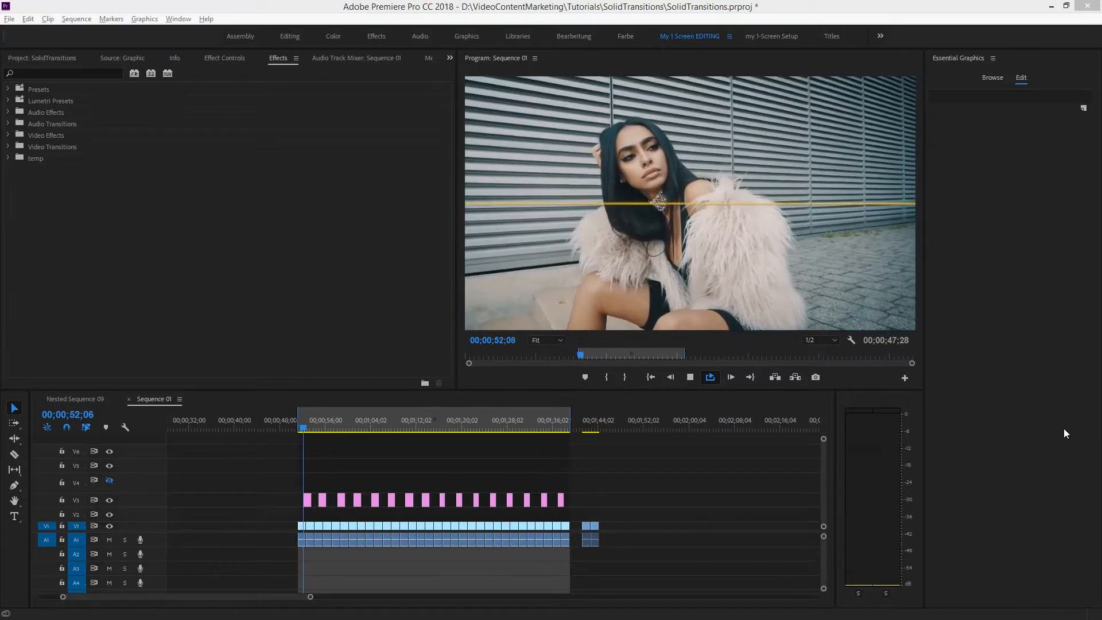
Scrub from the start of the transition through the blonde woman's shot and onward.
{"action": "left_click", "coordinate": [709, 376]}
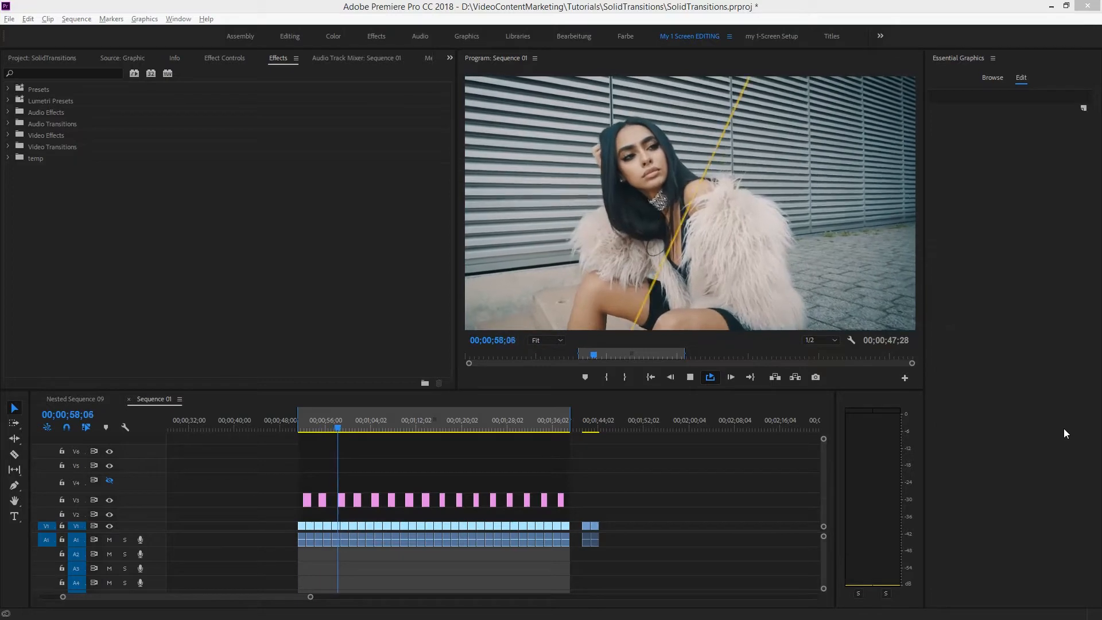
{"action": "left_click", "coordinate": [709, 377]}
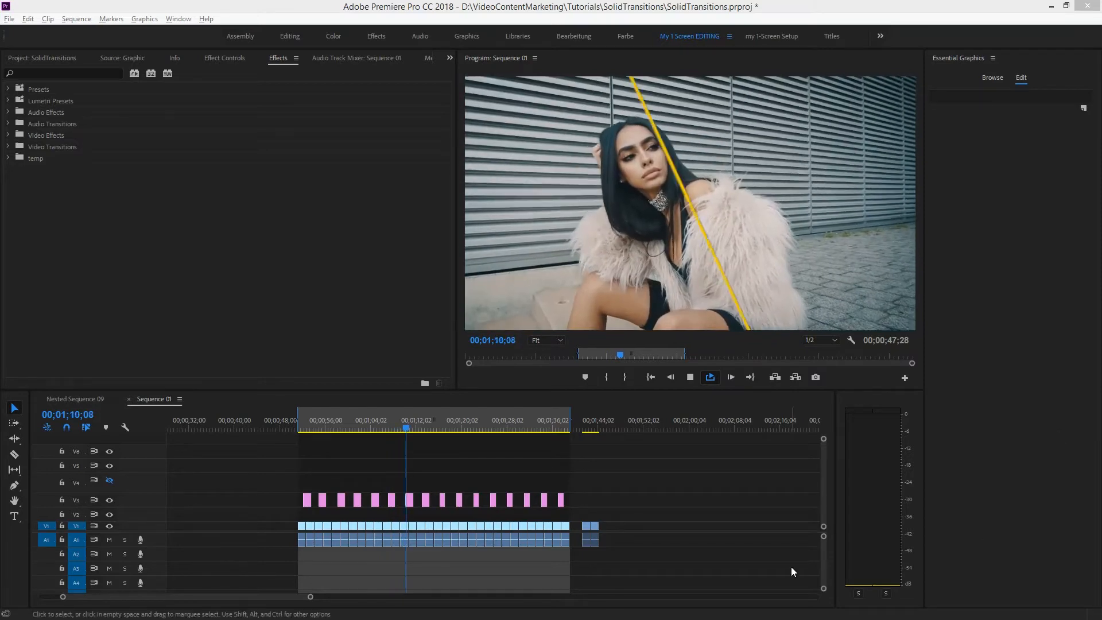
{"action": "left_click", "coordinate": [320, 429]}
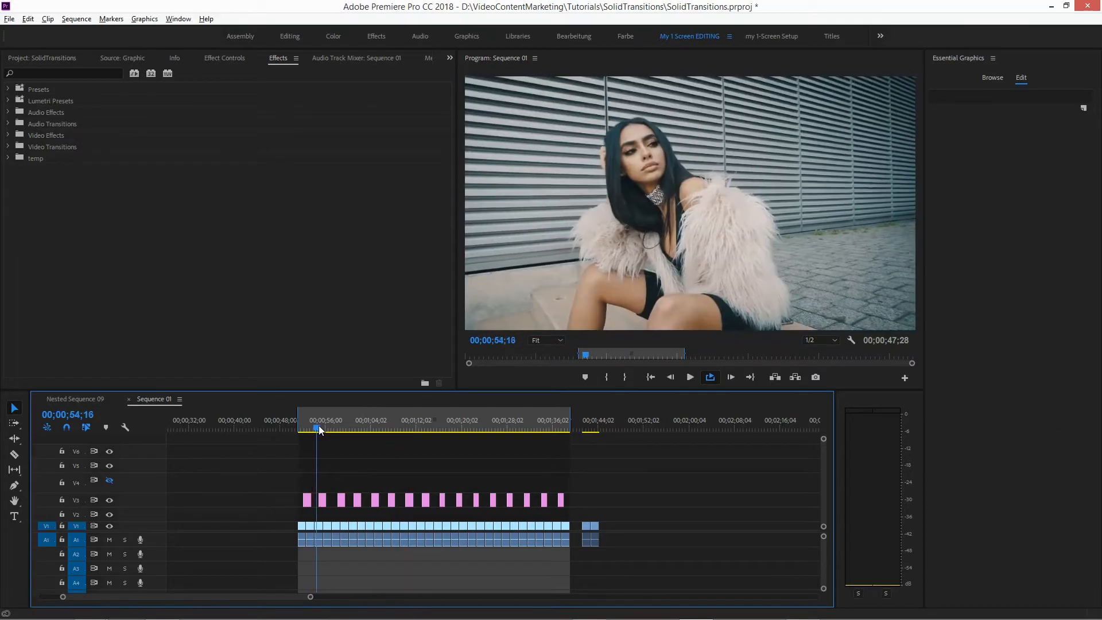
{"action": "left_click", "coordinate": [344, 428]}
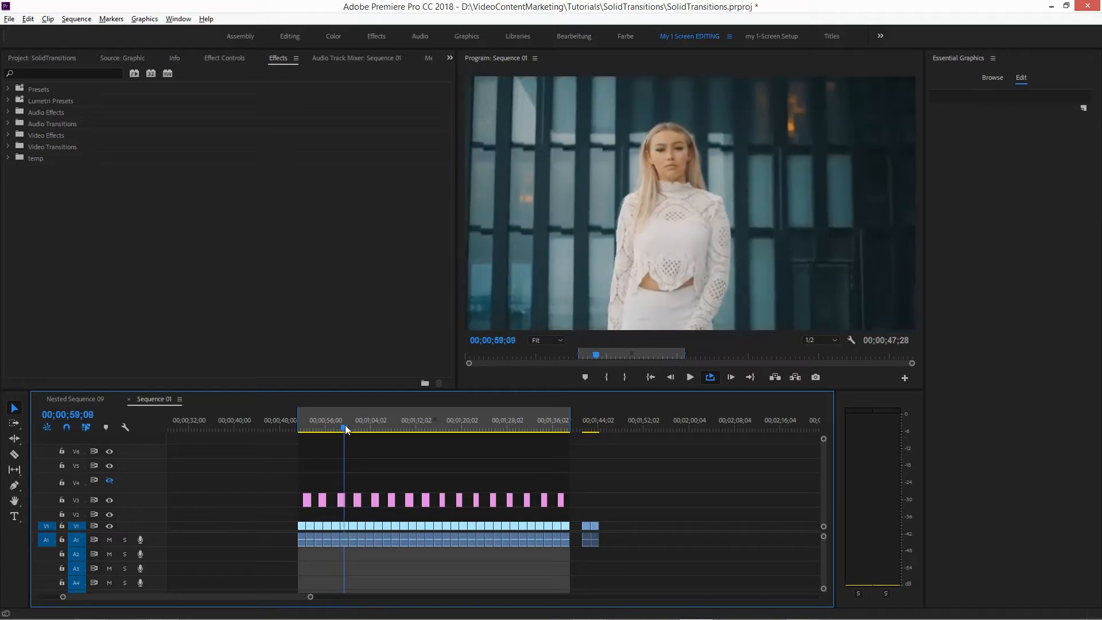
{"action": "left_click", "coordinate": [370, 428]}
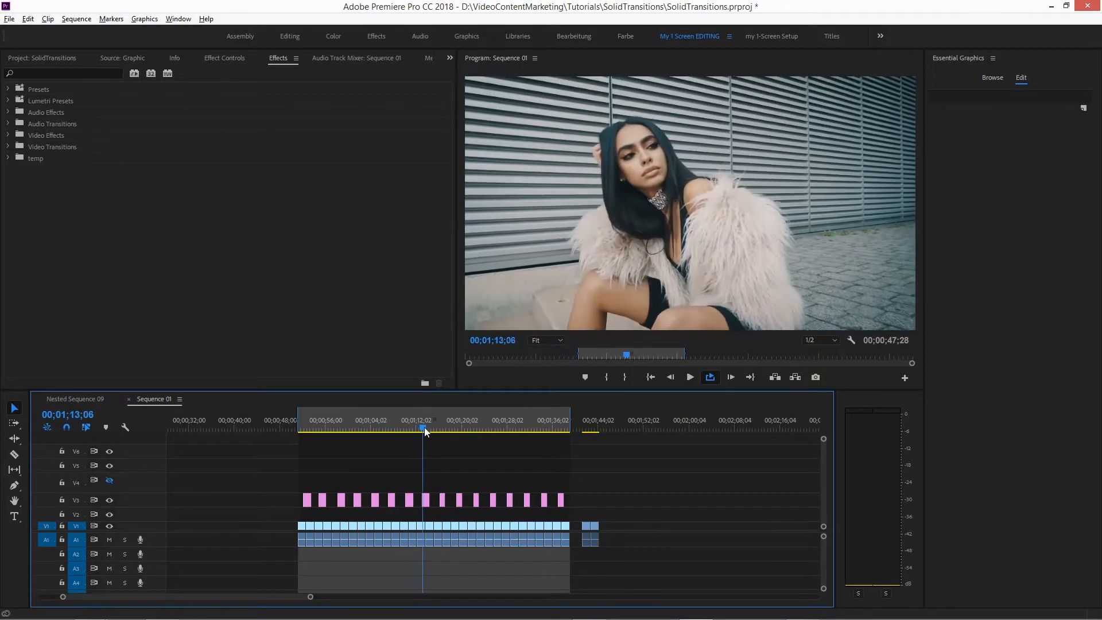
Land on the blue, pink and yellow colour-bar frame and reveal its three shape layers.
{"action": "left_click", "coordinate": [447, 428]}
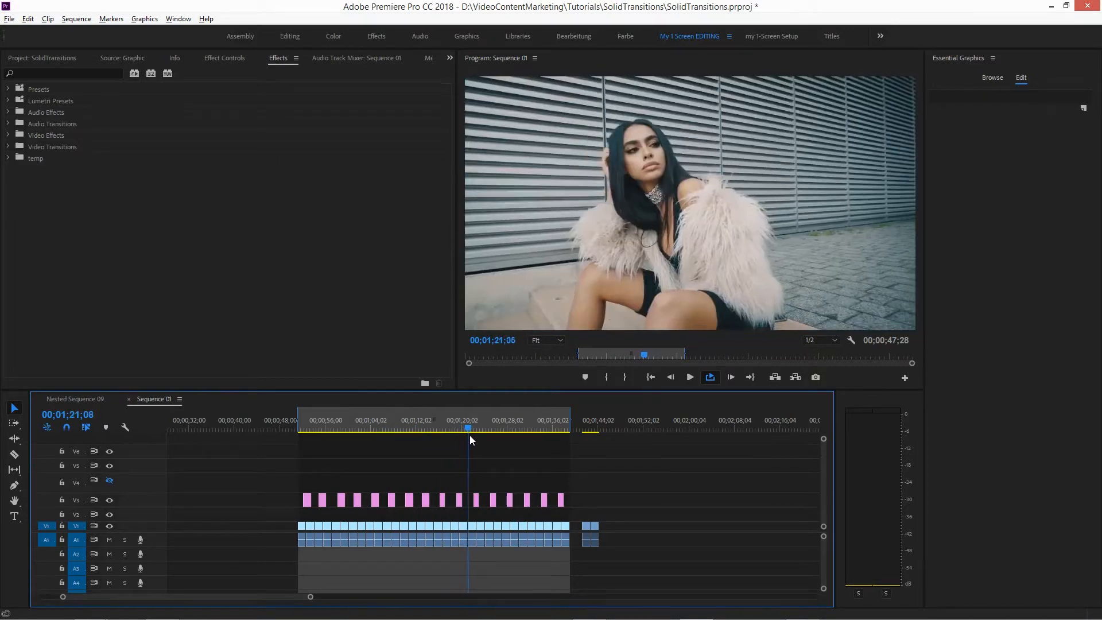
{"action": "left_click", "coordinate": [459, 428]}
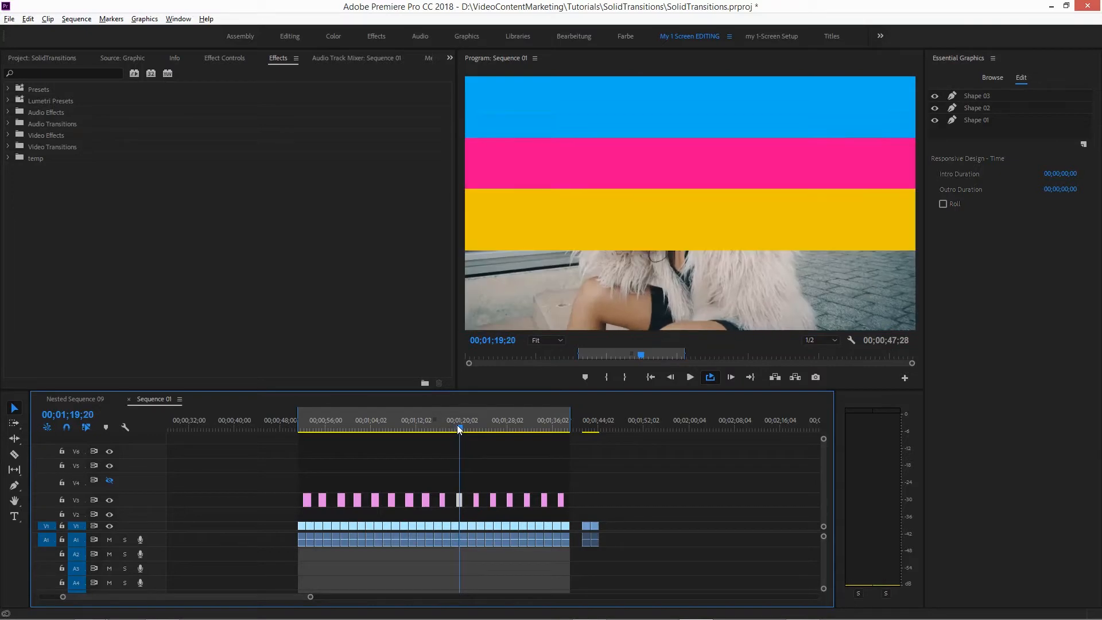
Select the bar shapes and hide the pink and yellow bars to isolate one bar in the preview.
{"action": "left_click", "coordinate": [975, 119]}
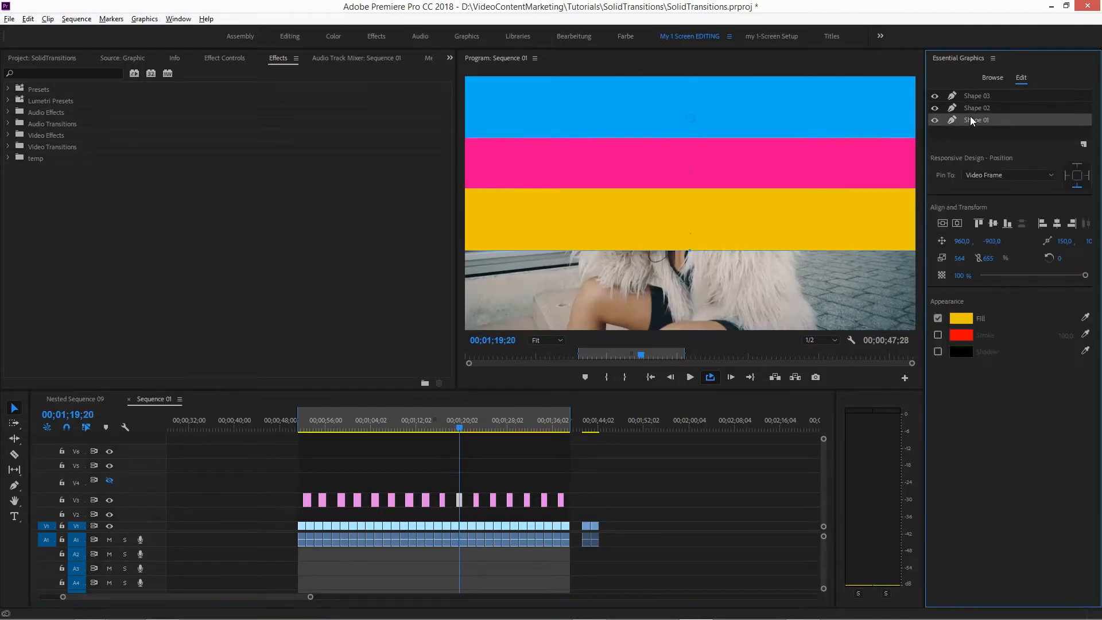
{"action": "left_click", "coordinate": [976, 95]}
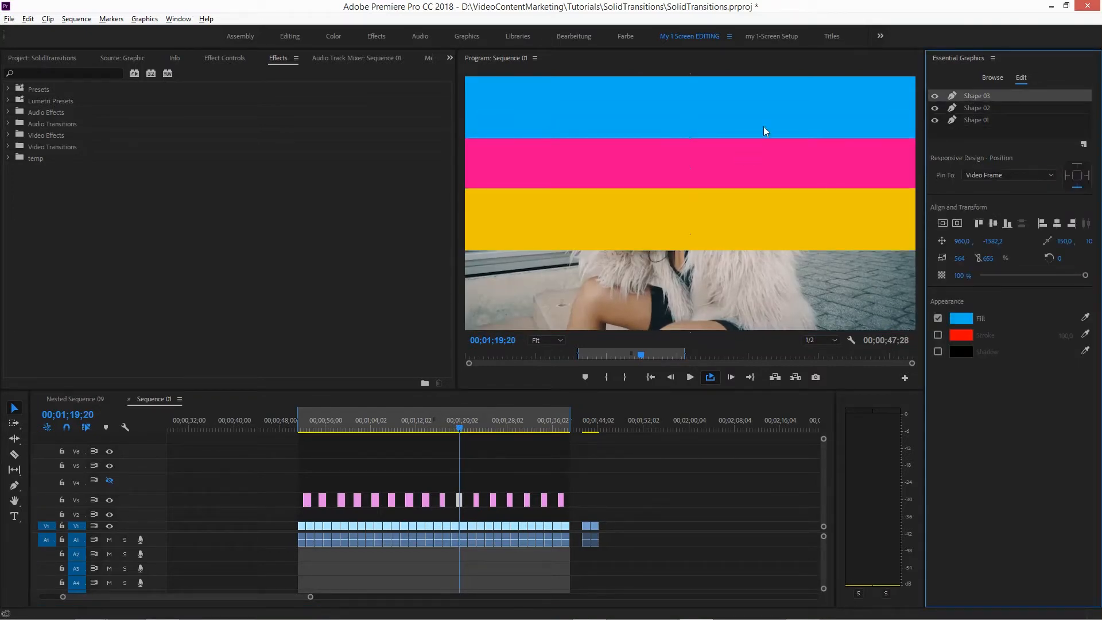
{"action": "left_click", "coordinate": [934, 120]}
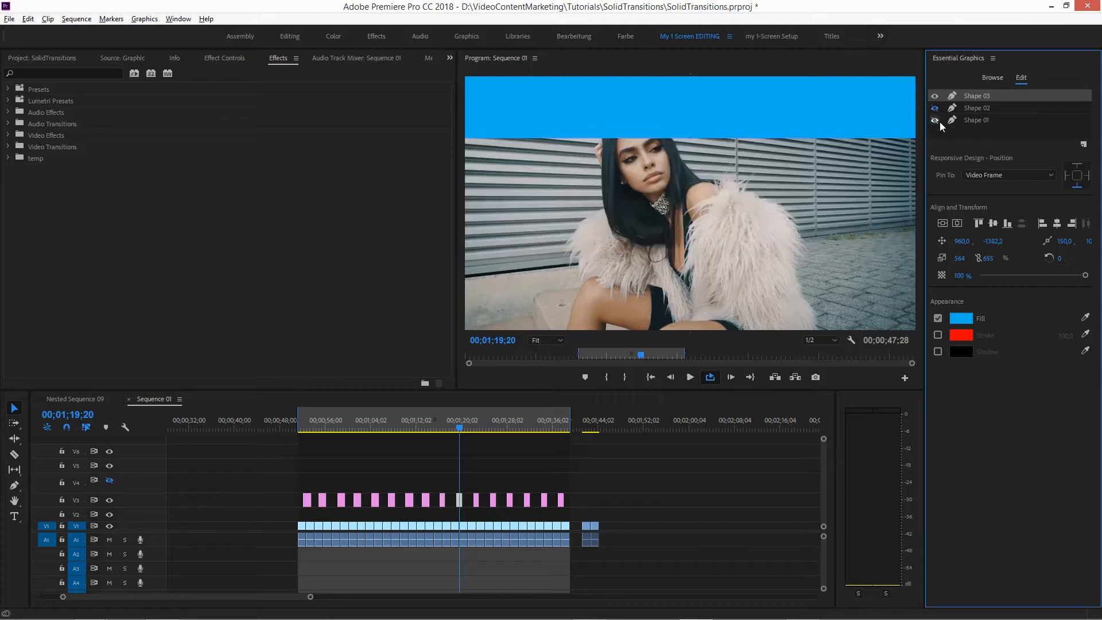
{"action": "left_click", "coordinate": [934, 108]}
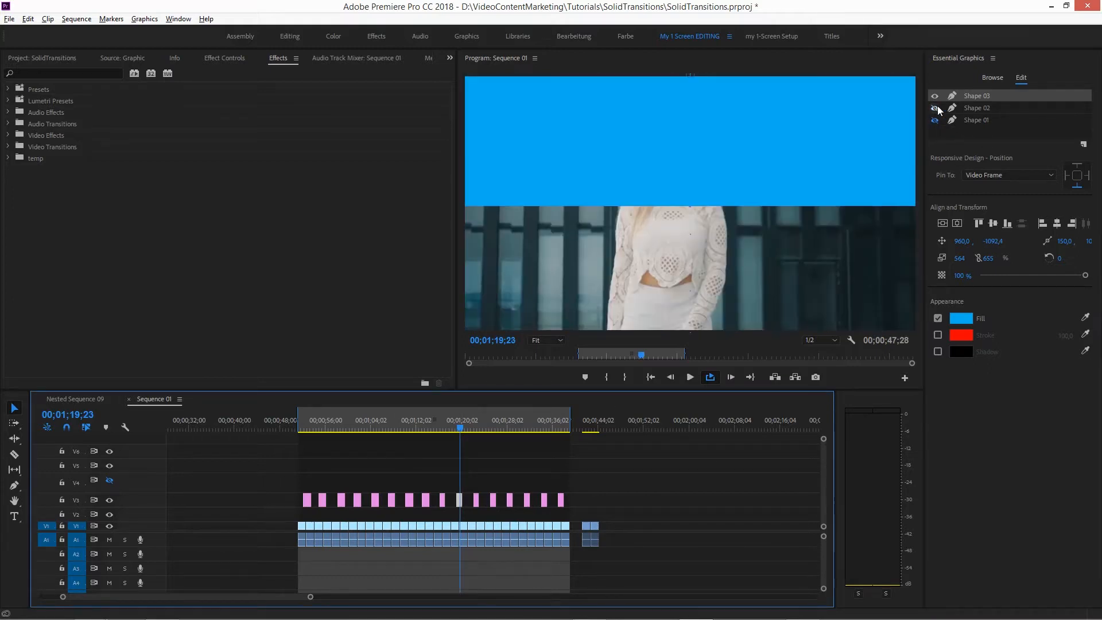
{"action": "left_click", "coordinate": [934, 95]}
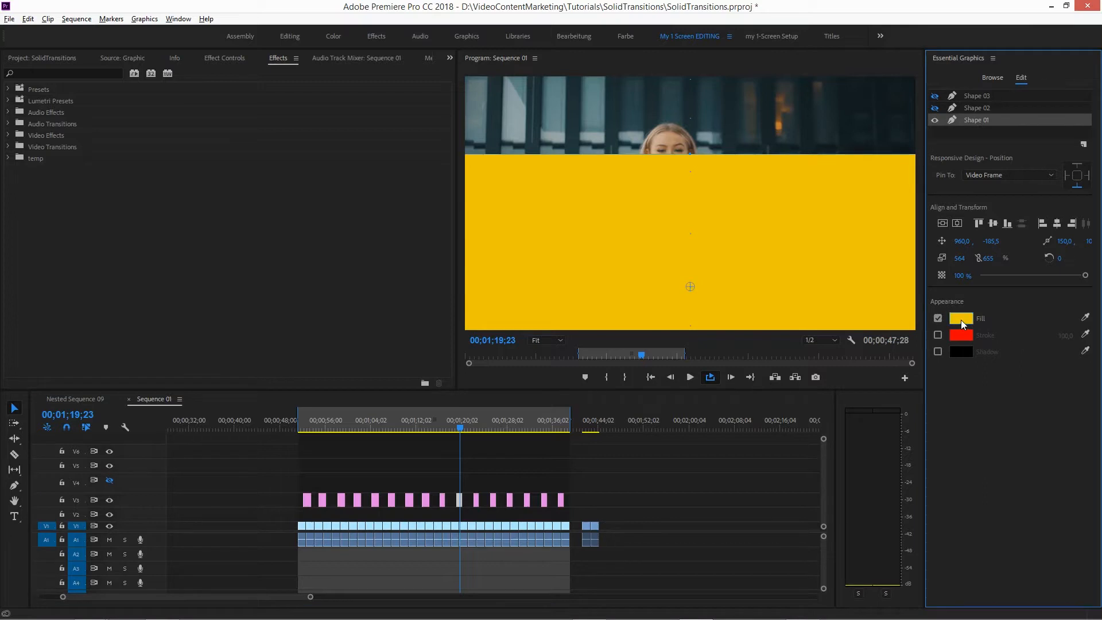
Change the isolated bar's fill colour to green and back, then restore the hidden bar.
{"action": "left_click", "coordinate": [961, 318]}
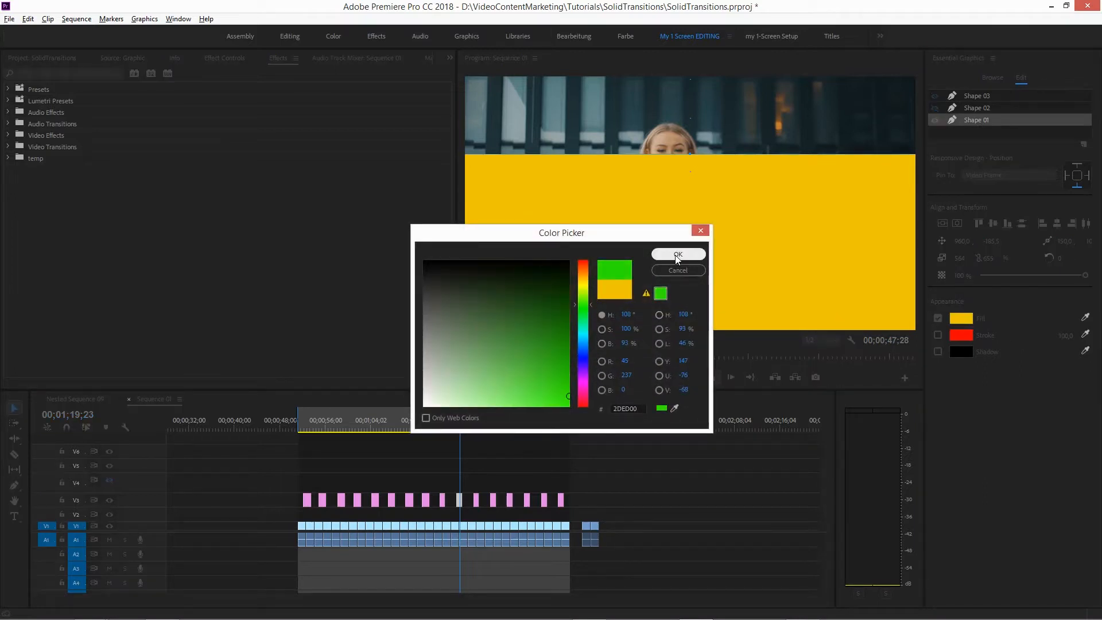
{"action": "left_click", "coordinate": [677, 254]}
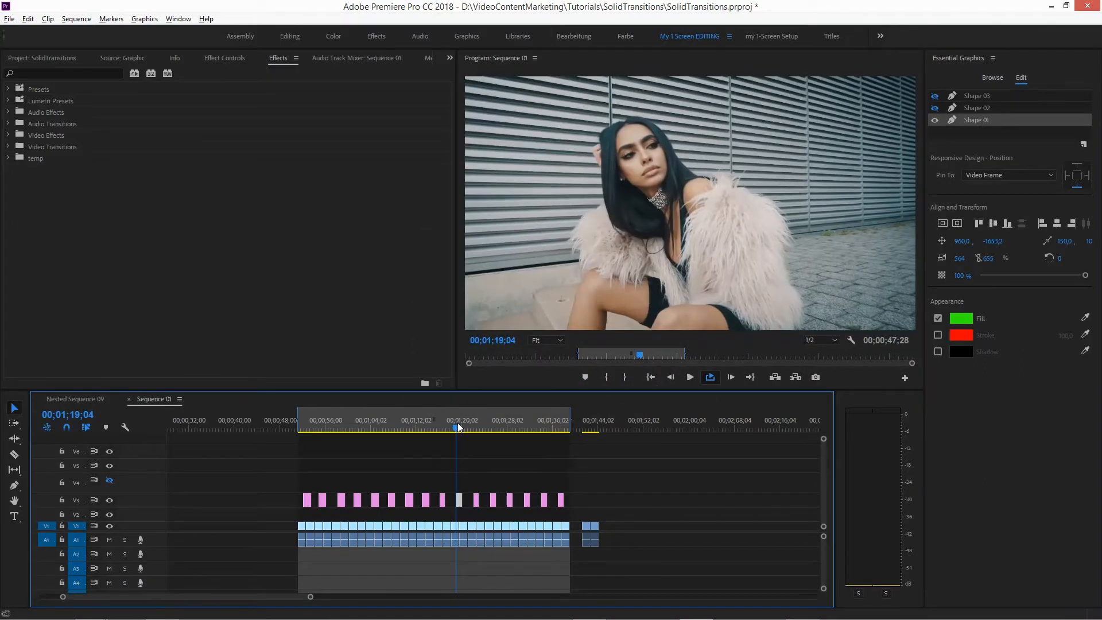
{"action": "left_click", "coordinate": [463, 428]}
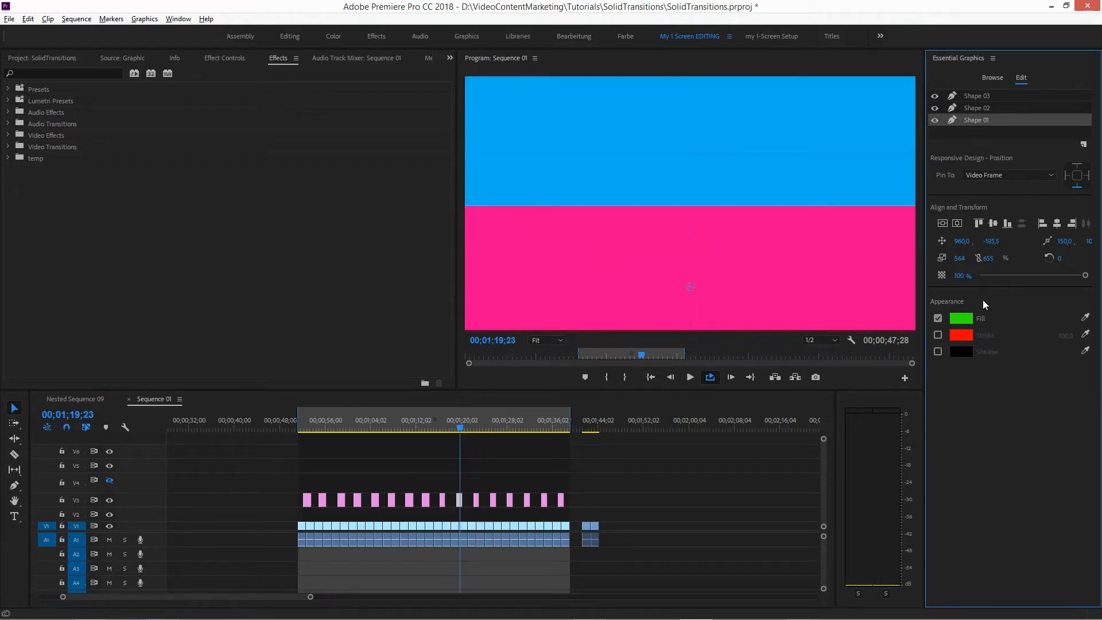
{"action": "left_click", "coordinate": [960, 318]}
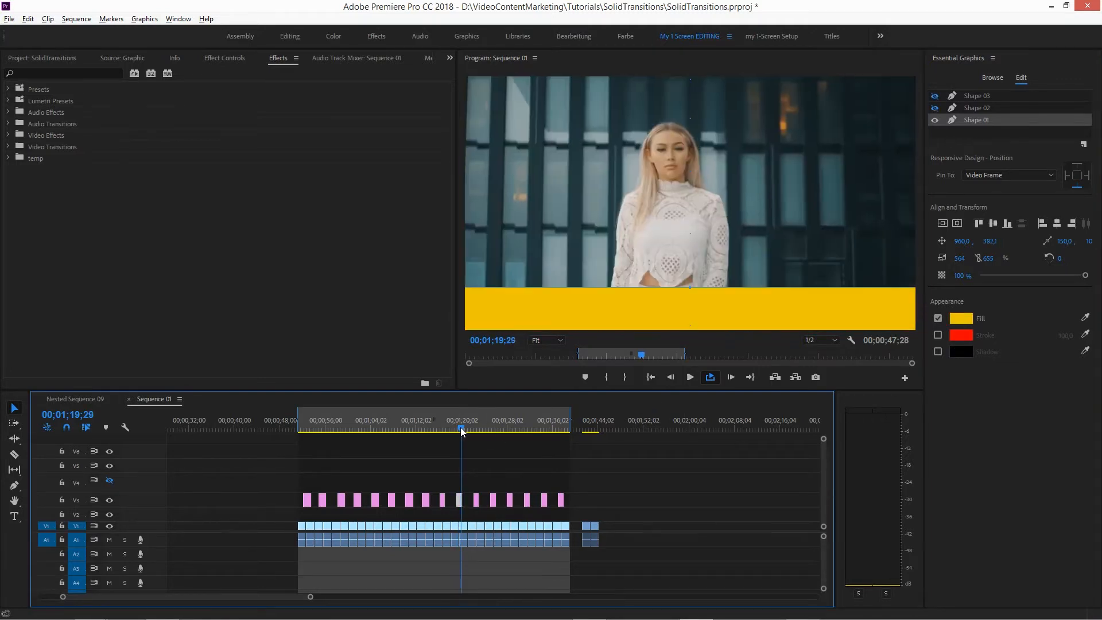
{"action": "left_click", "coordinate": [934, 96]}
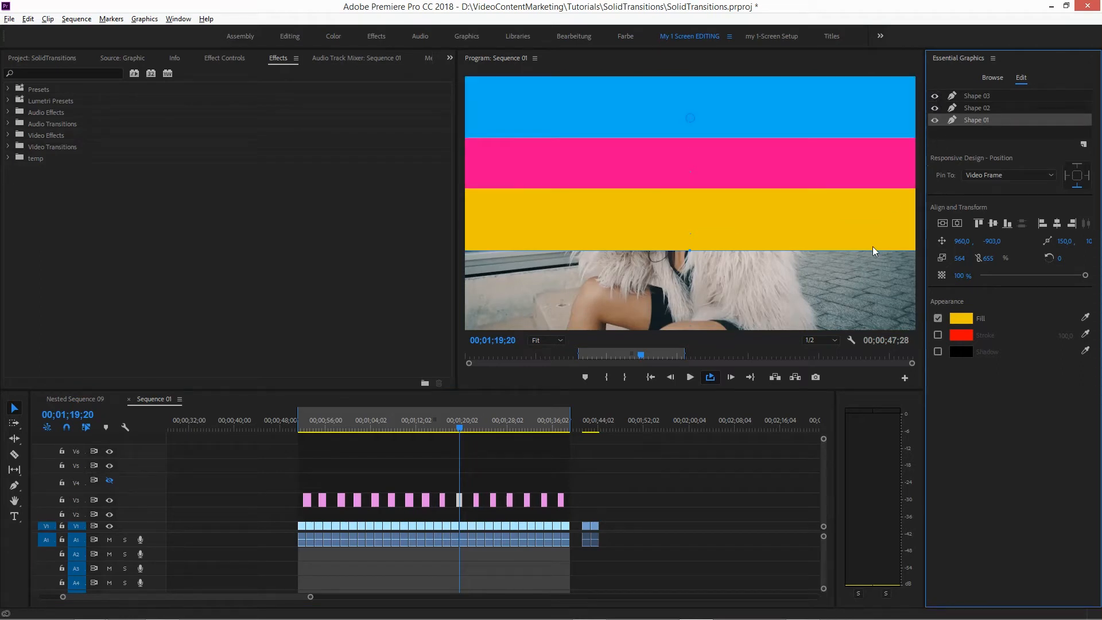
{"action": "mouse_move", "coordinate": [480, 411]}
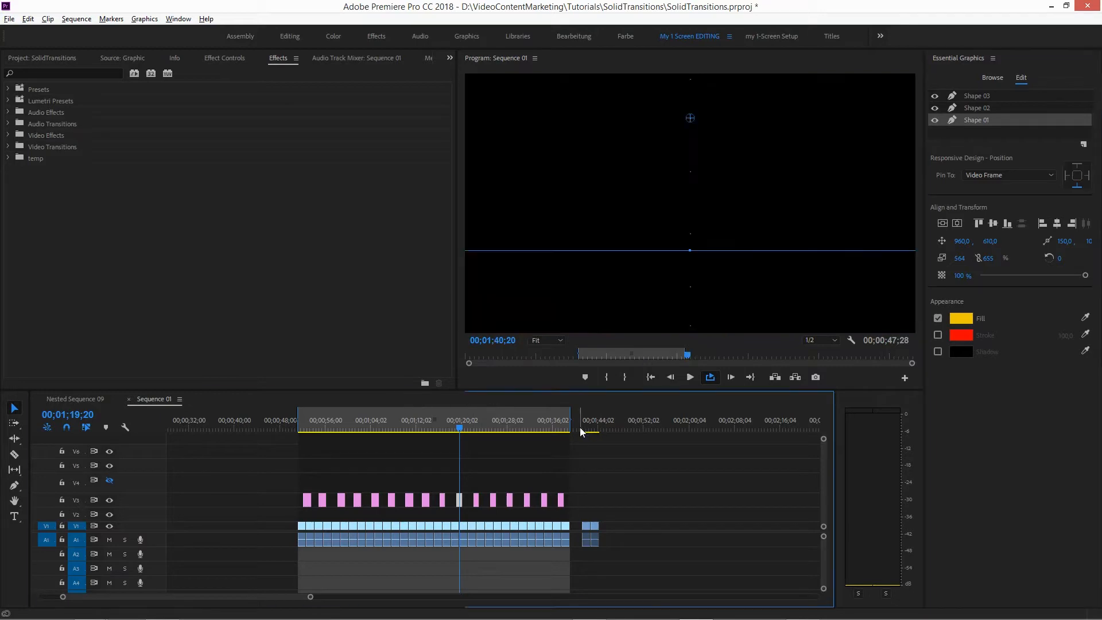
Show the Essential Graphics template library with the saved SolidTransition presets.
{"action": "left_click", "coordinate": [992, 77]}
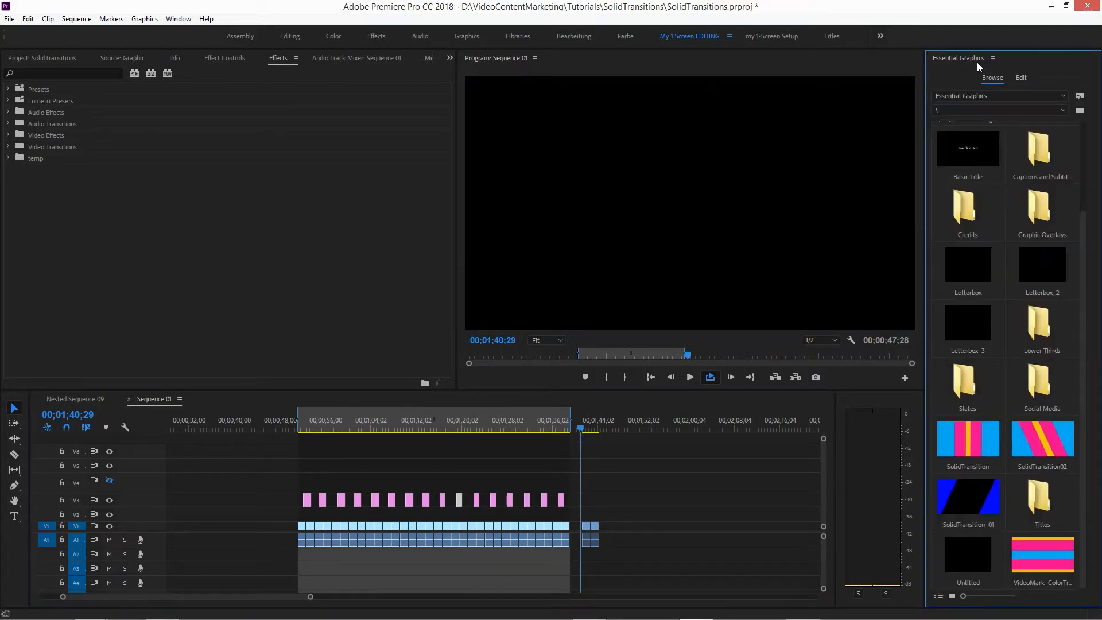
Keyframe the rotated bar shapes so they sweep diagonally over the fur-clad woman's clip.
{"action": "left_click", "coordinate": [1081, 96]}
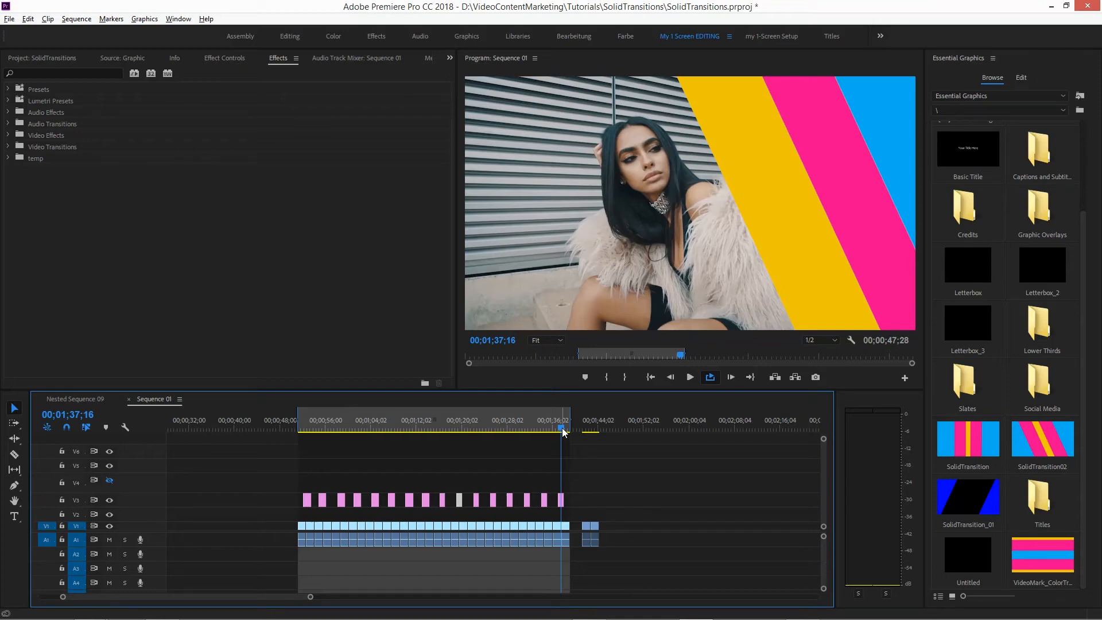
Preview the transition midway and after it, then move the playhead onto the later clips.
{"action": "left_click", "coordinate": [490, 428]}
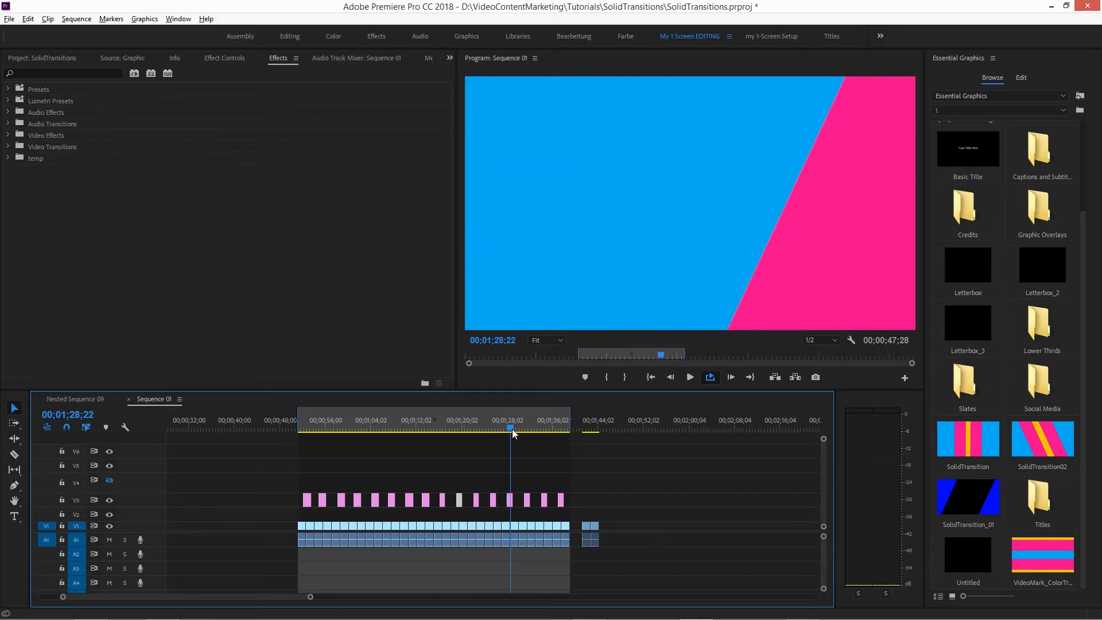
{"action": "left_click", "coordinate": [527, 428]}
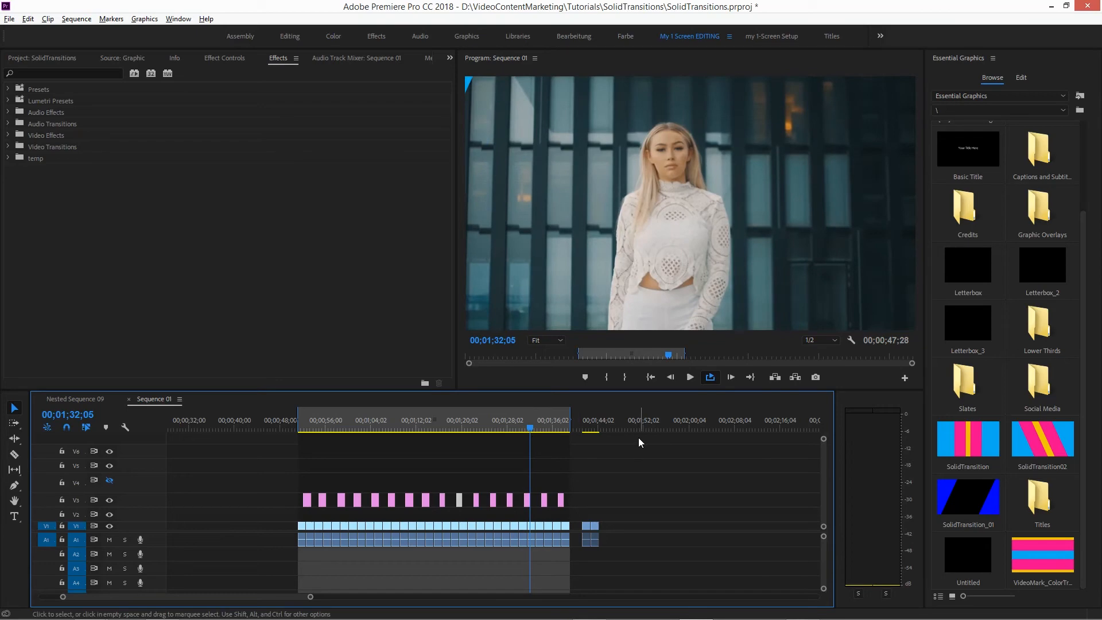
{"action": "left_click", "coordinate": [593, 428]}
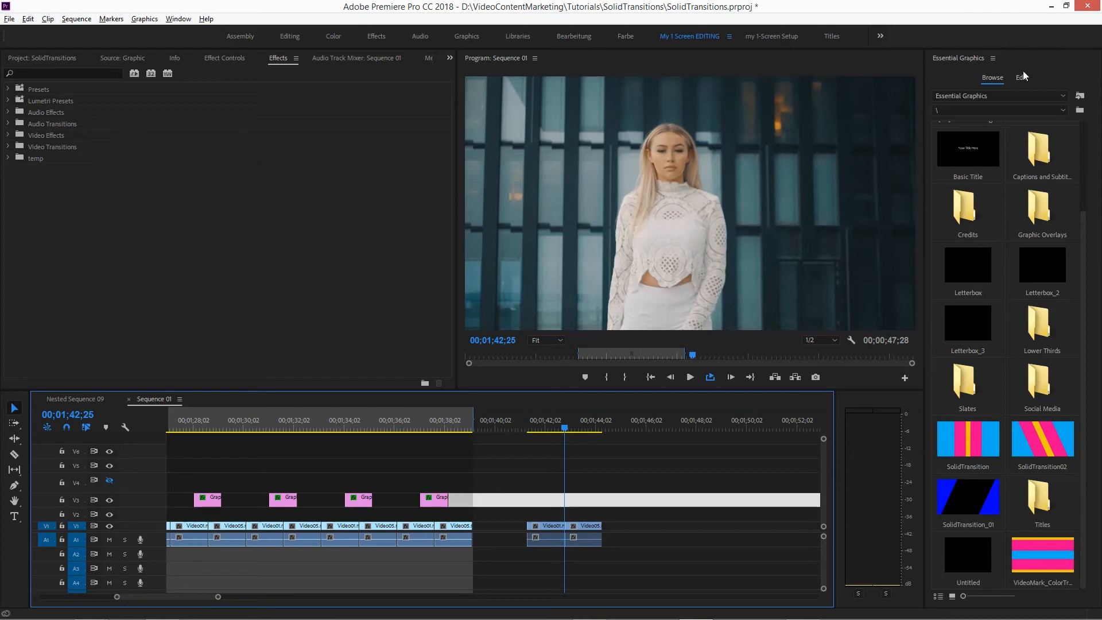
Switch Essential Graphics to Edit and add a new Rectangle layer as a graphic clip.
{"action": "left_click", "coordinate": [1021, 77]}
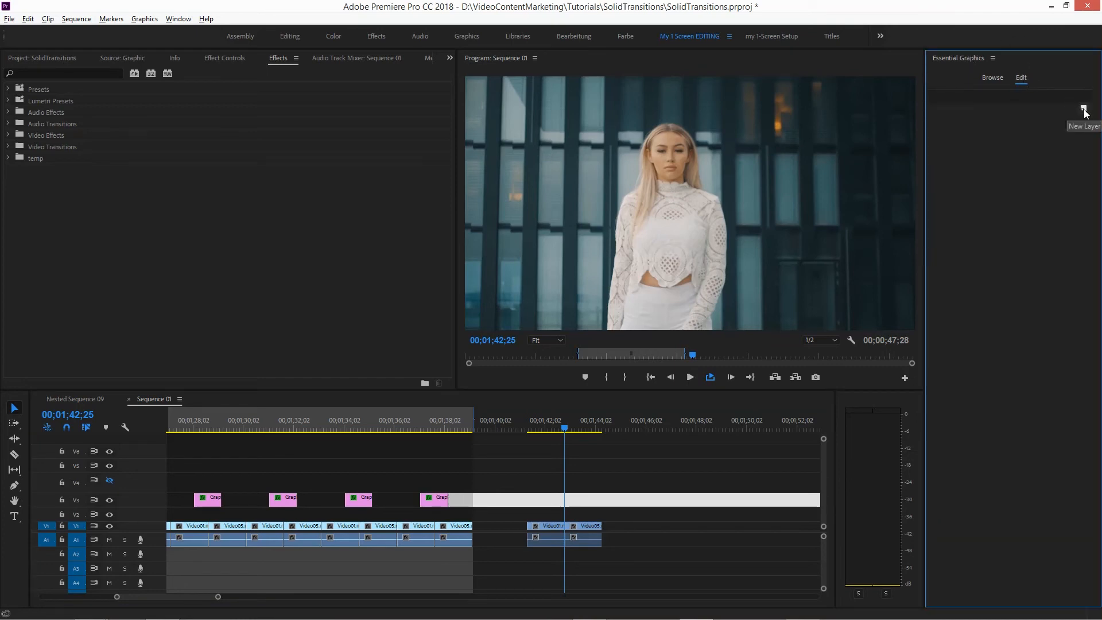
{"action": "left_click", "coordinate": [1084, 109]}
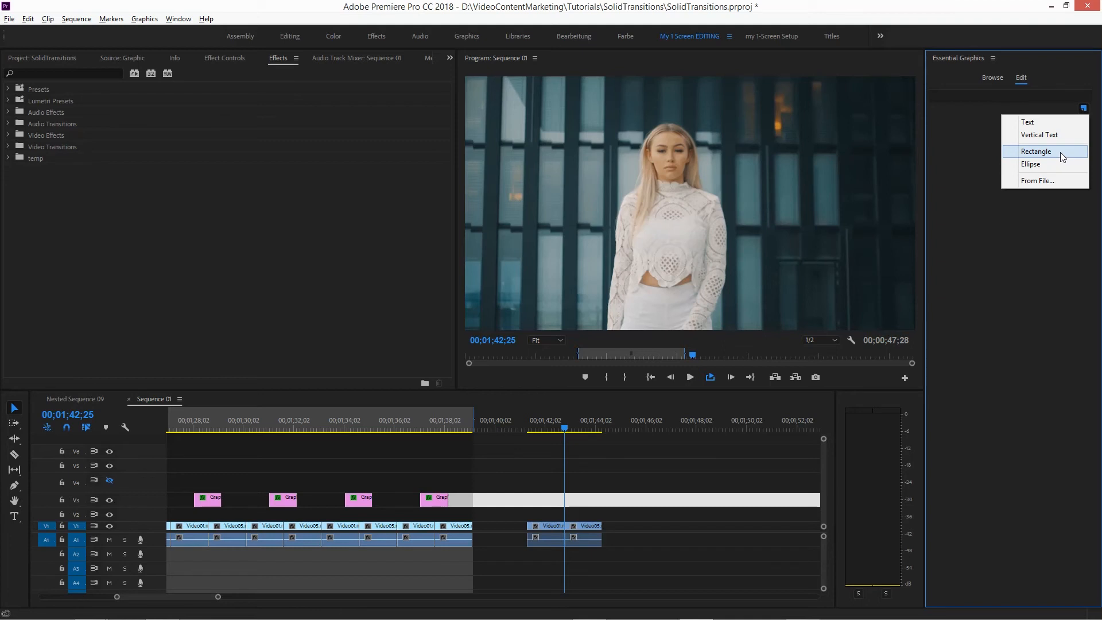
{"action": "left_click", "coordinate": [1035, 151]}
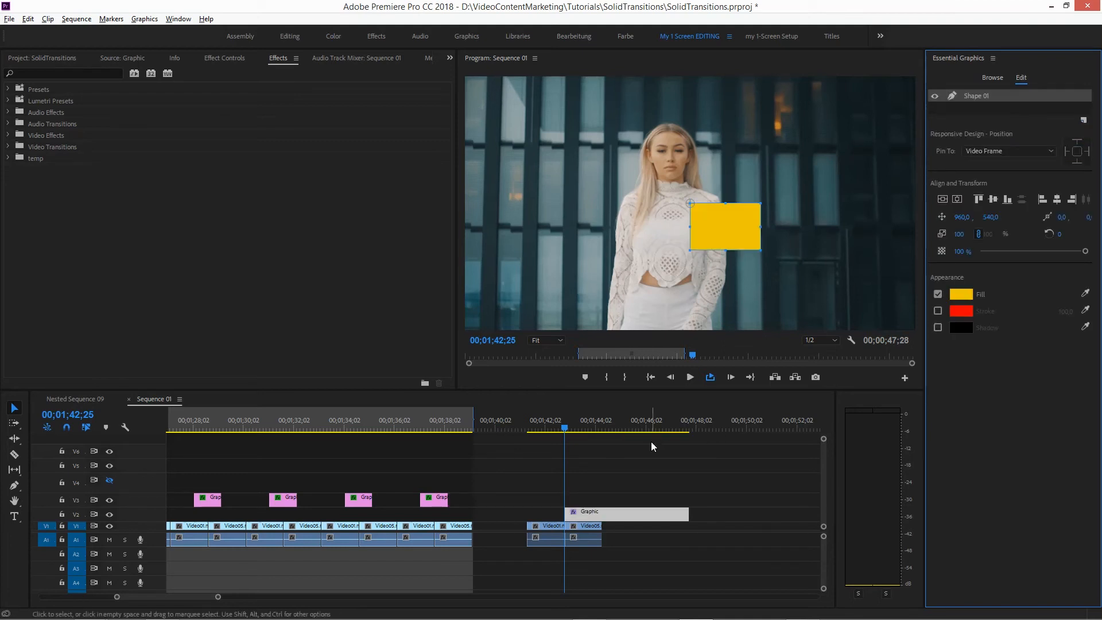
{"action": "mouse_move", "coordinate": [646, 467]}
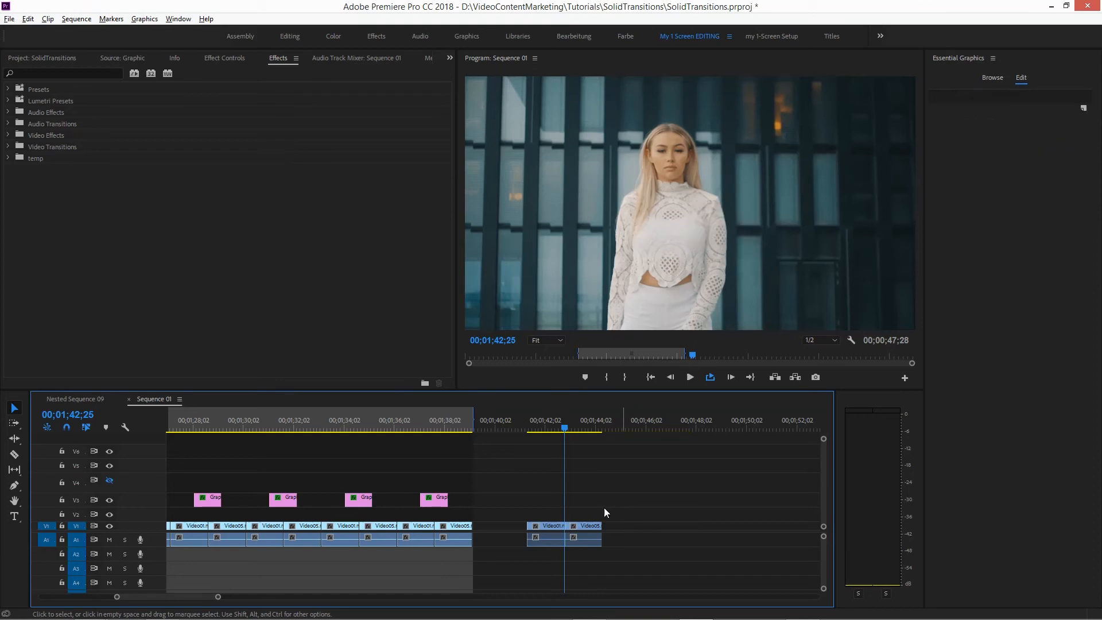
{"action": "mouse_move", "coordinate": [13, 484]}
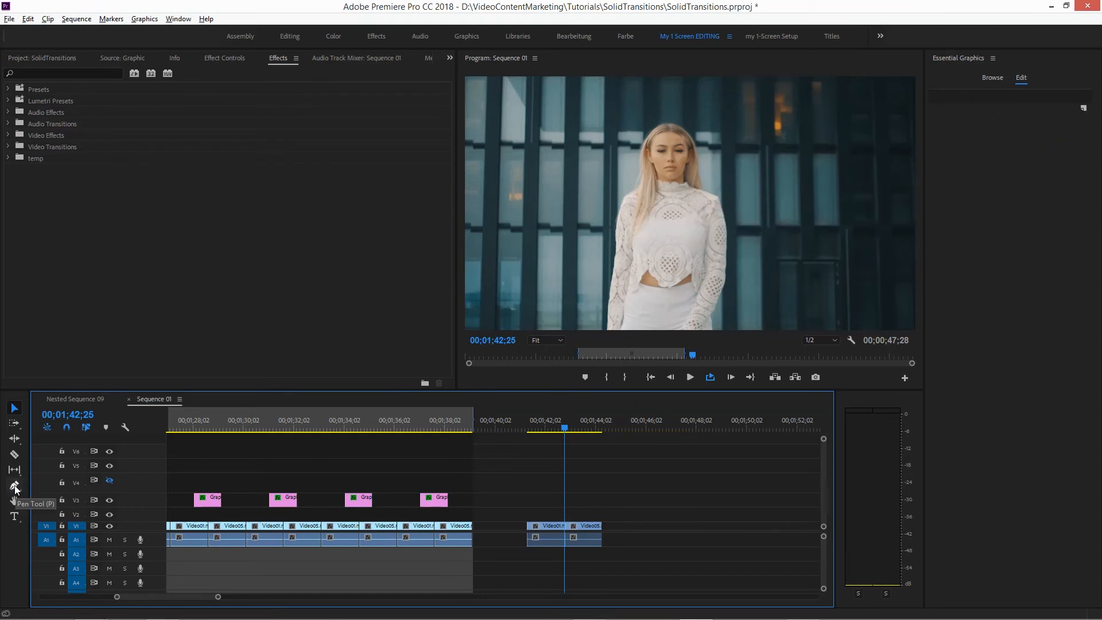
Choose the Rectangle Tool from the Pen Tool group to draw a yellow rectangle.
{"action": "left_click", "coordinate": [13, 484]}
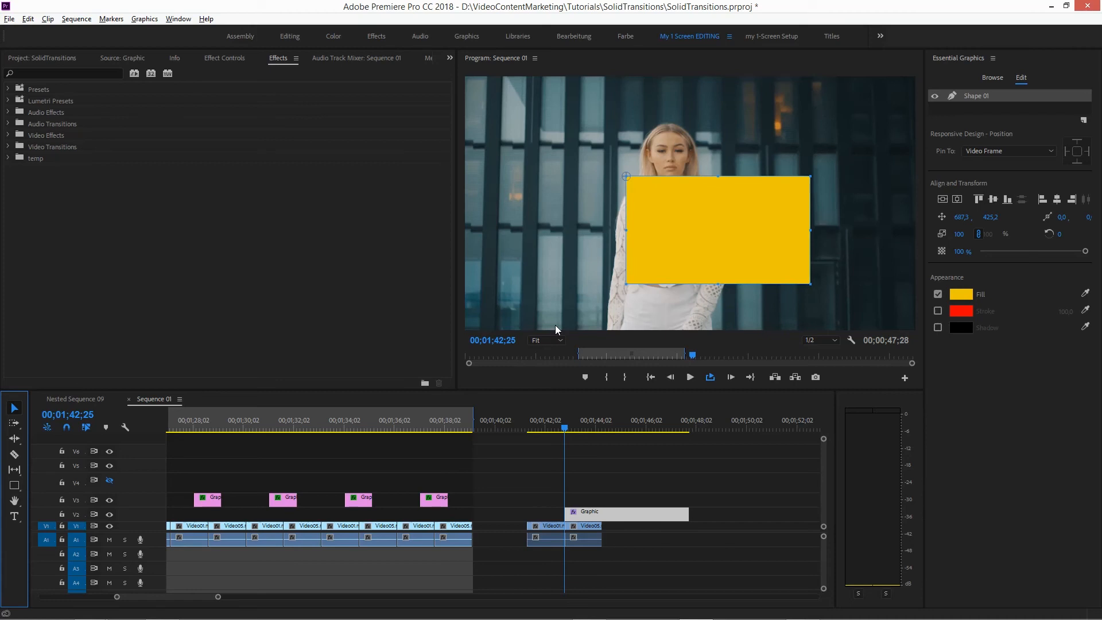
{"action": "mouse_move", "coordinate": [710, 215]}
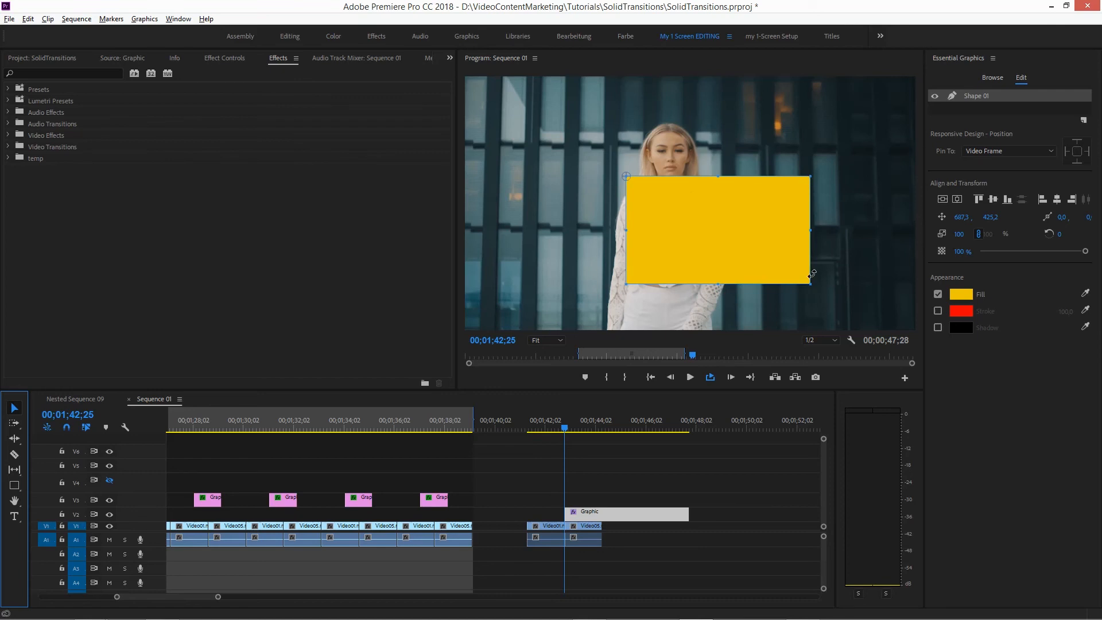
{"action": "mouse_move", "coordinate": [630, 184]}
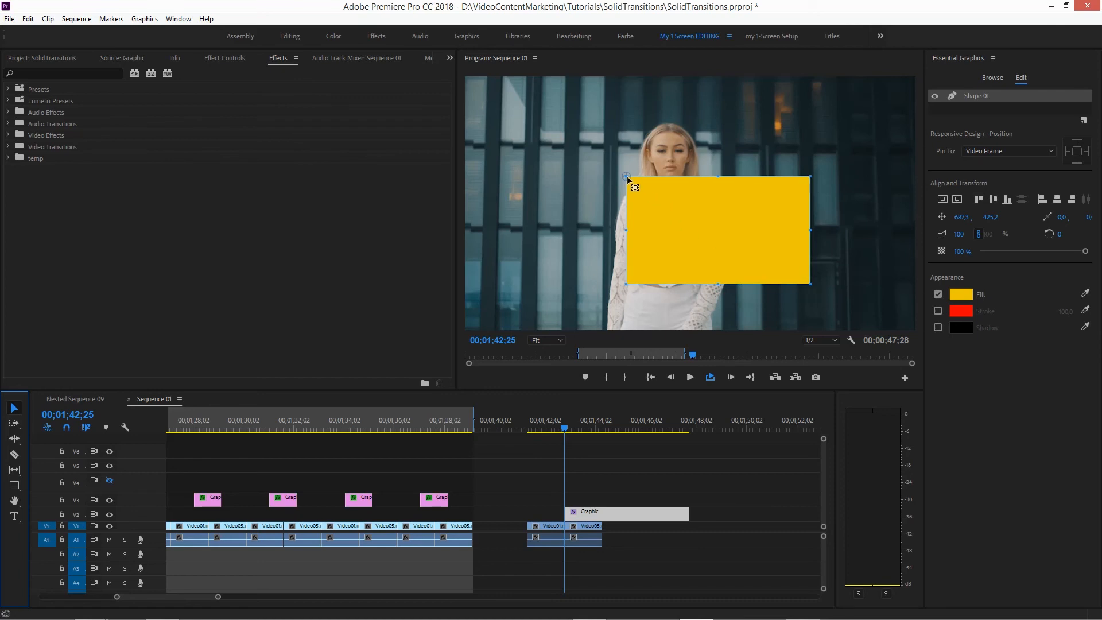
{"action": "mouse_move", "coordinate": [735, 263]}
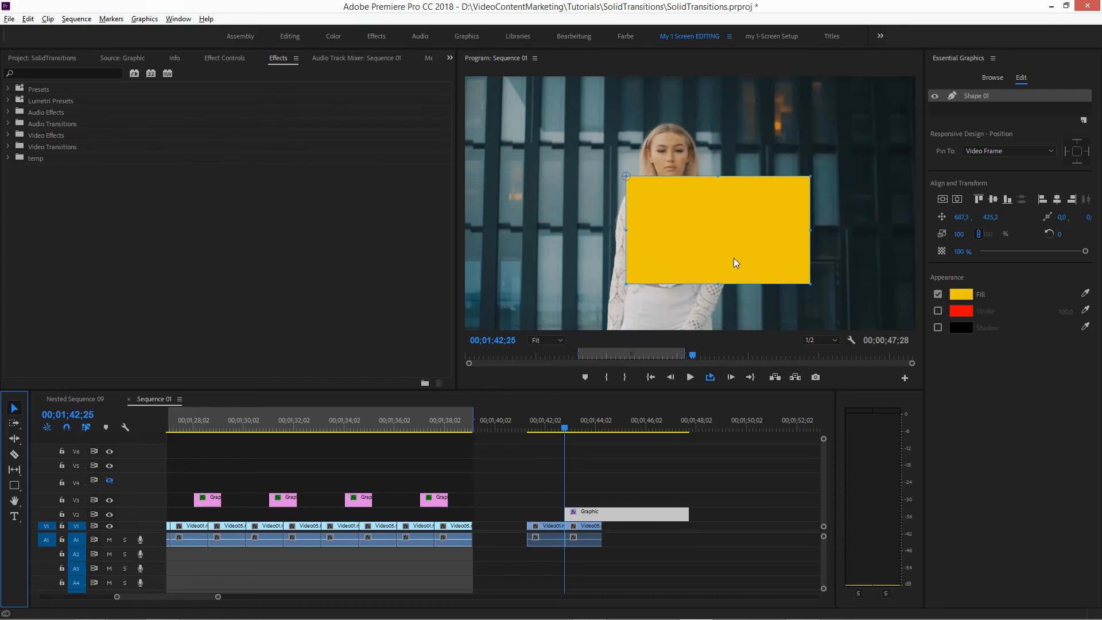
{"action": "mouse_move", "coordinate": [977, 239]}
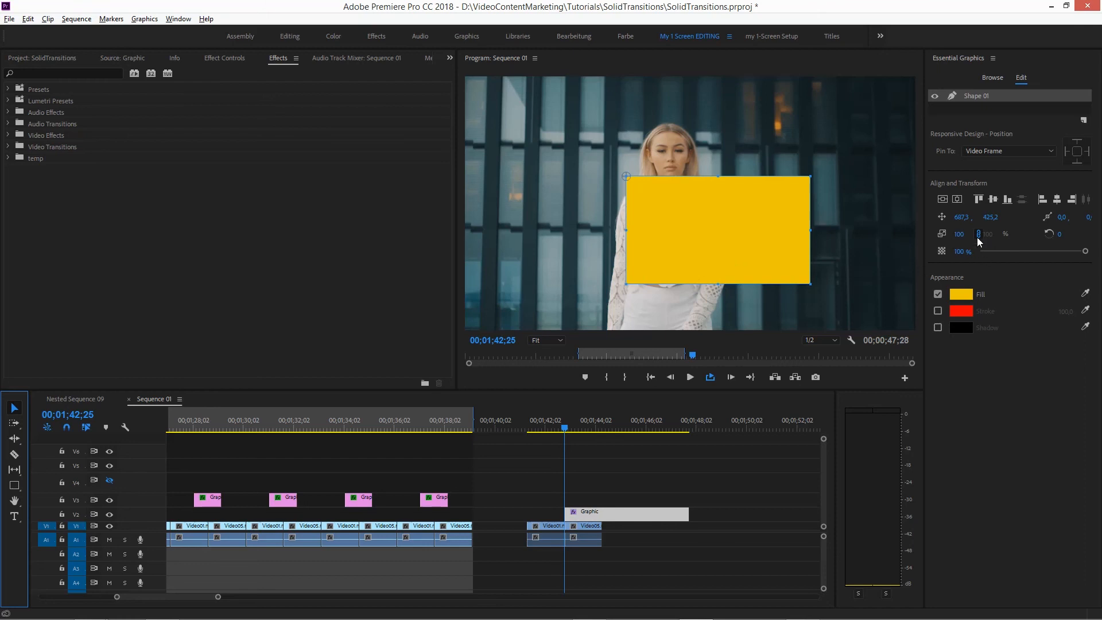